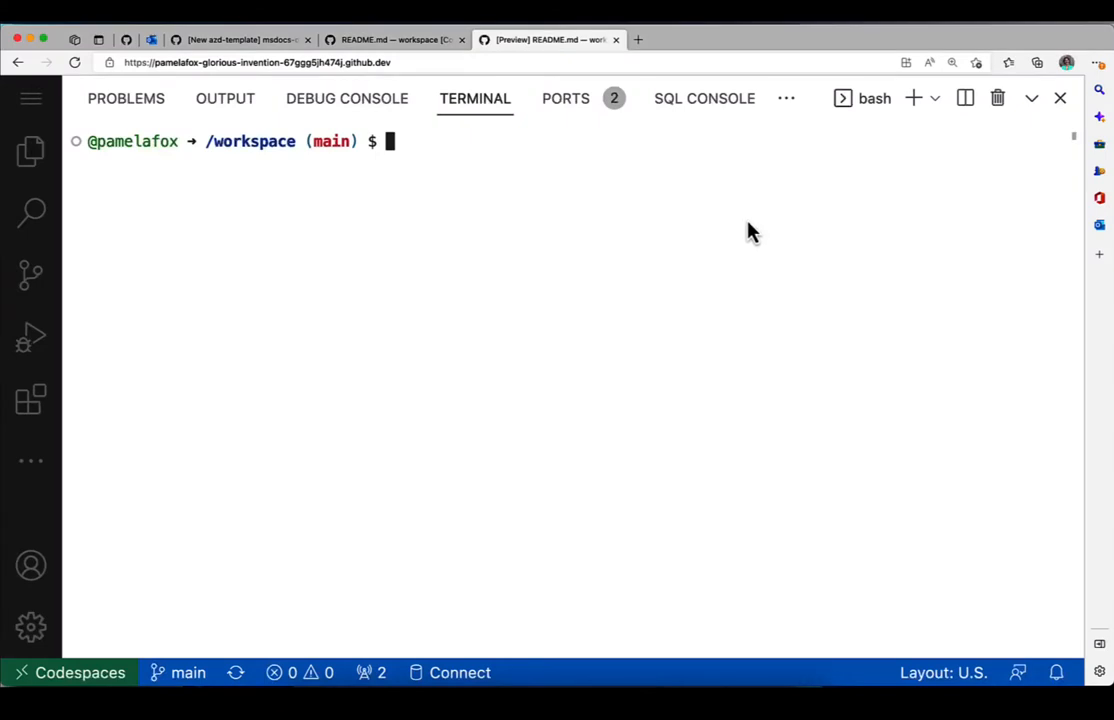
Step: Launch azd up in the terminal and name the new environment 'flaskpg'
text(az)
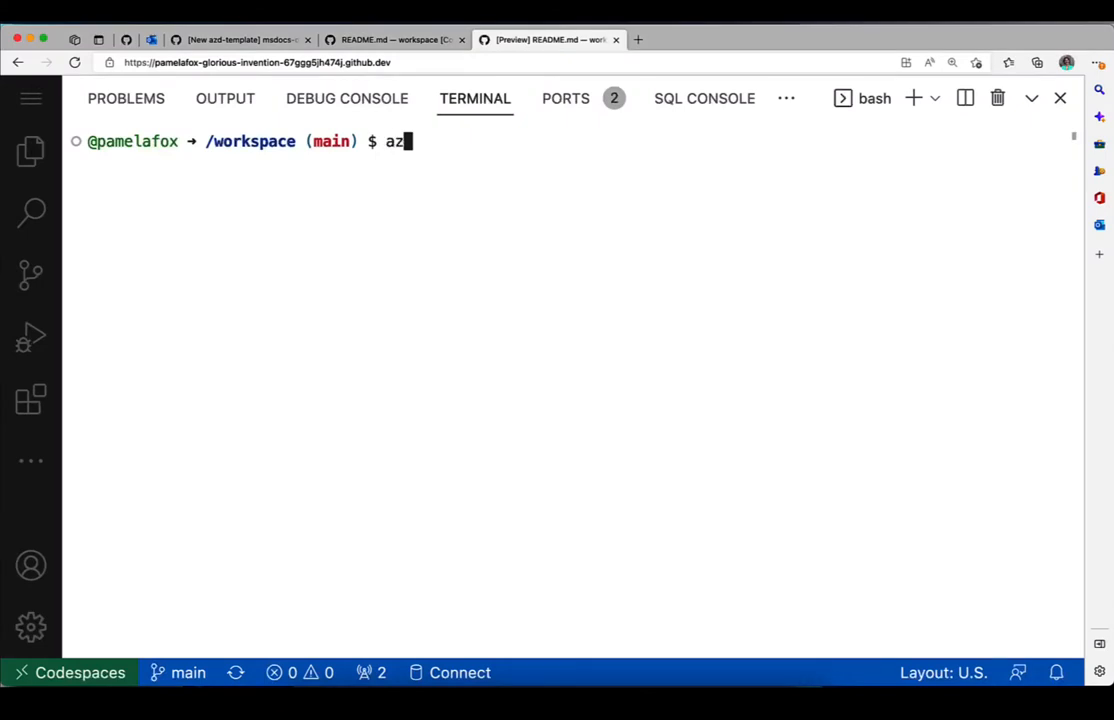
text(d u)
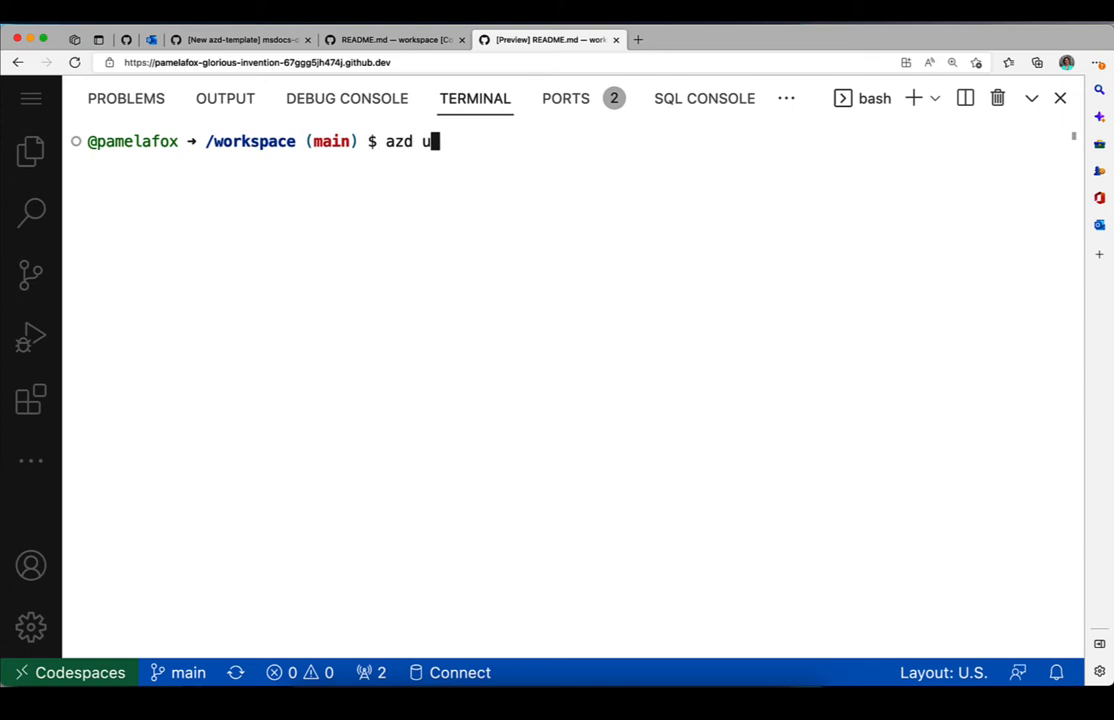
key(Return)
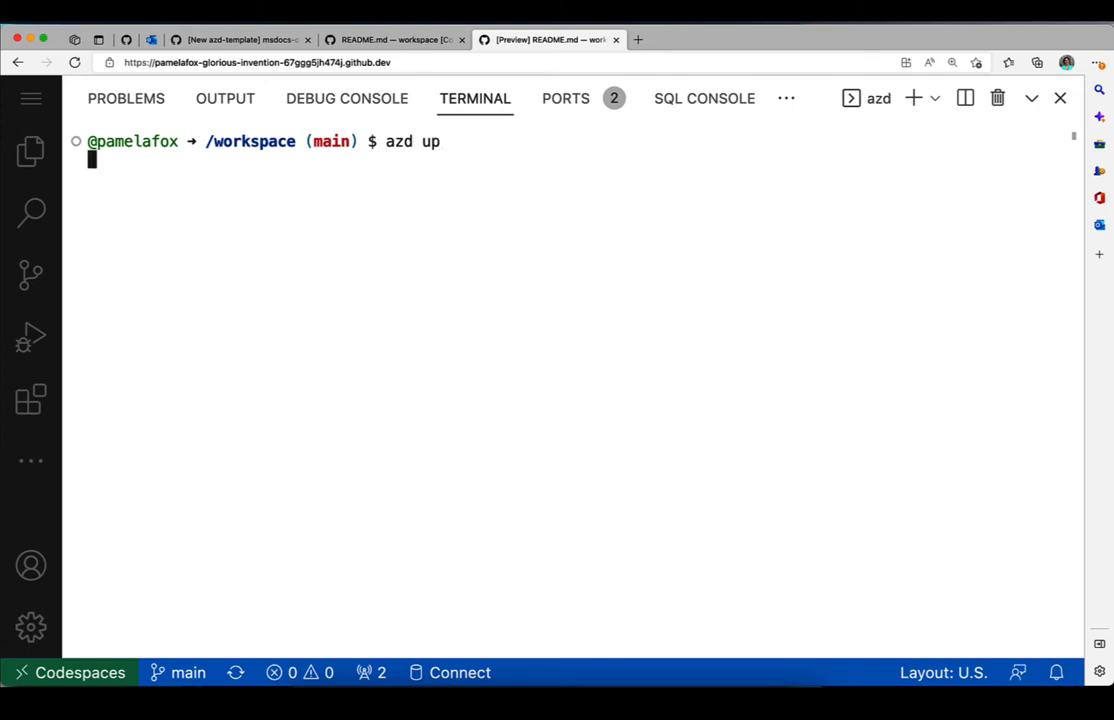
key(Return)
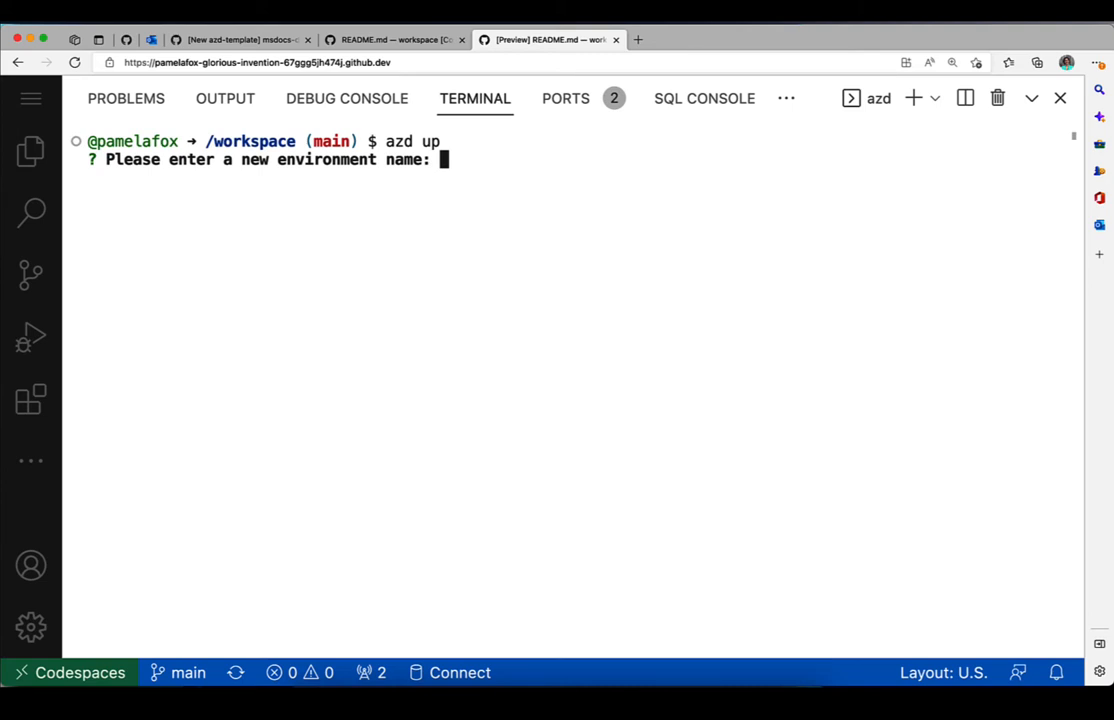
text(fl)
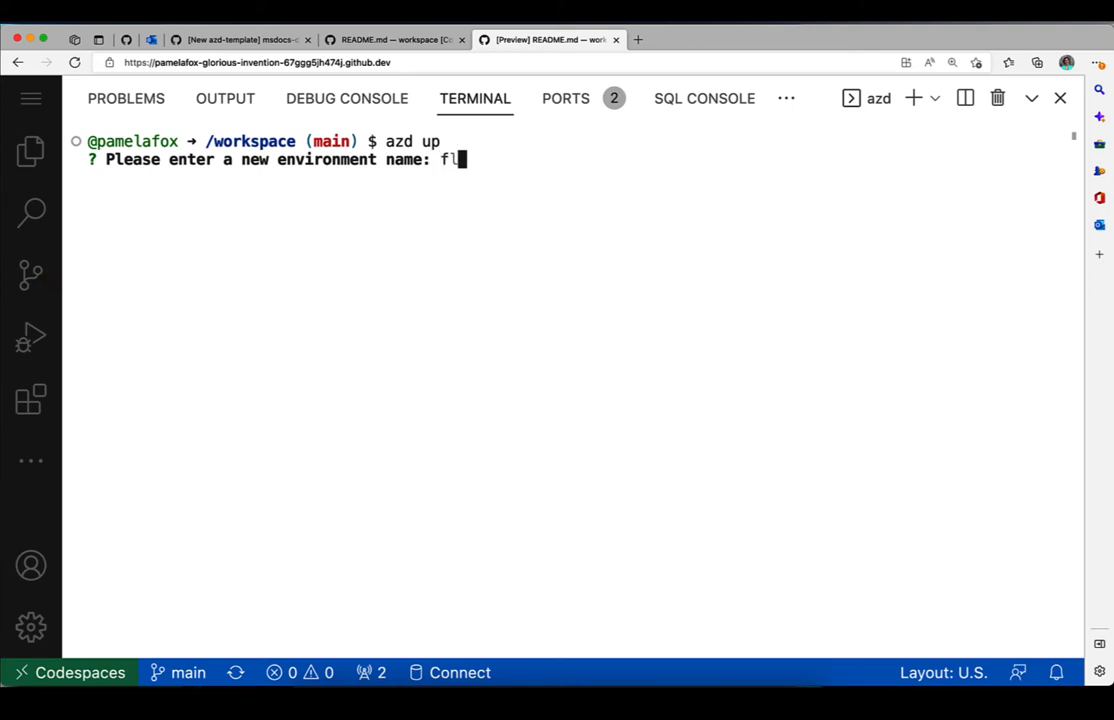
text(ask)
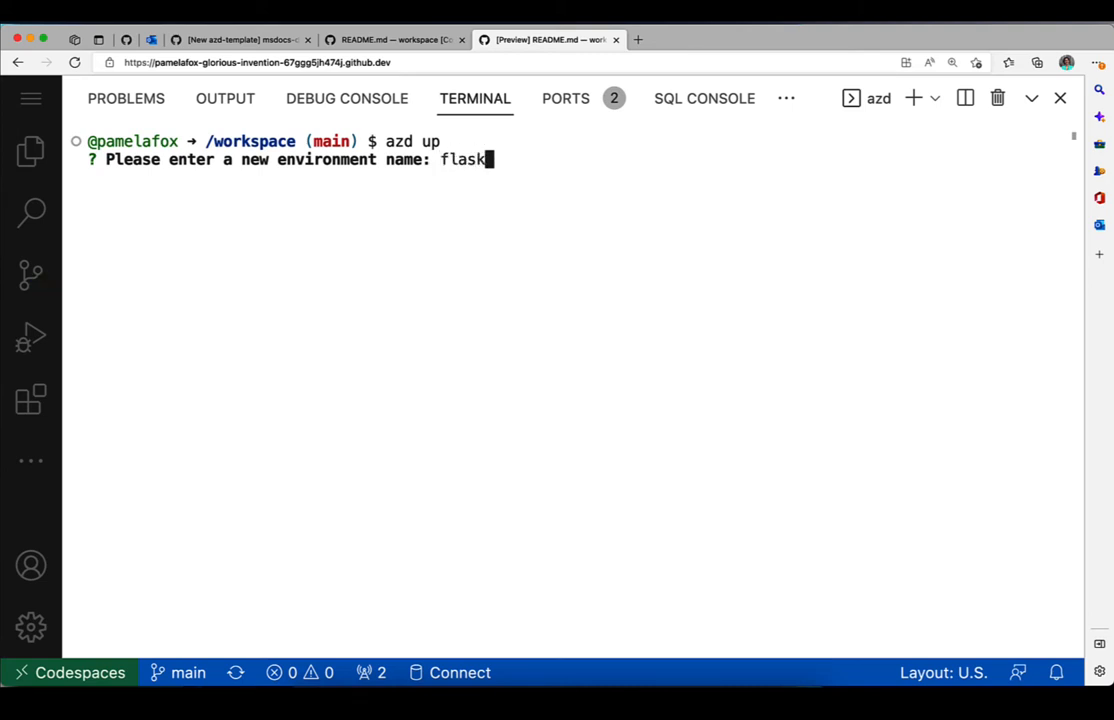
text(pg)
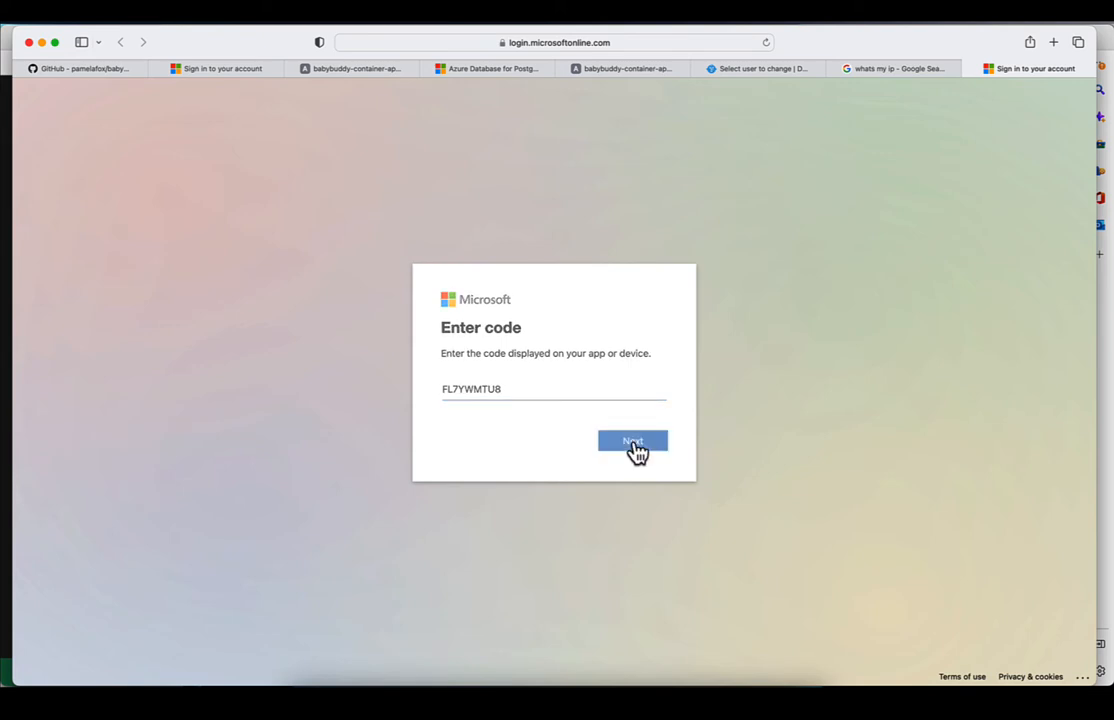
Step: Sign in to Azure CLI with the device code using the already signed-in account
click(632, 441)
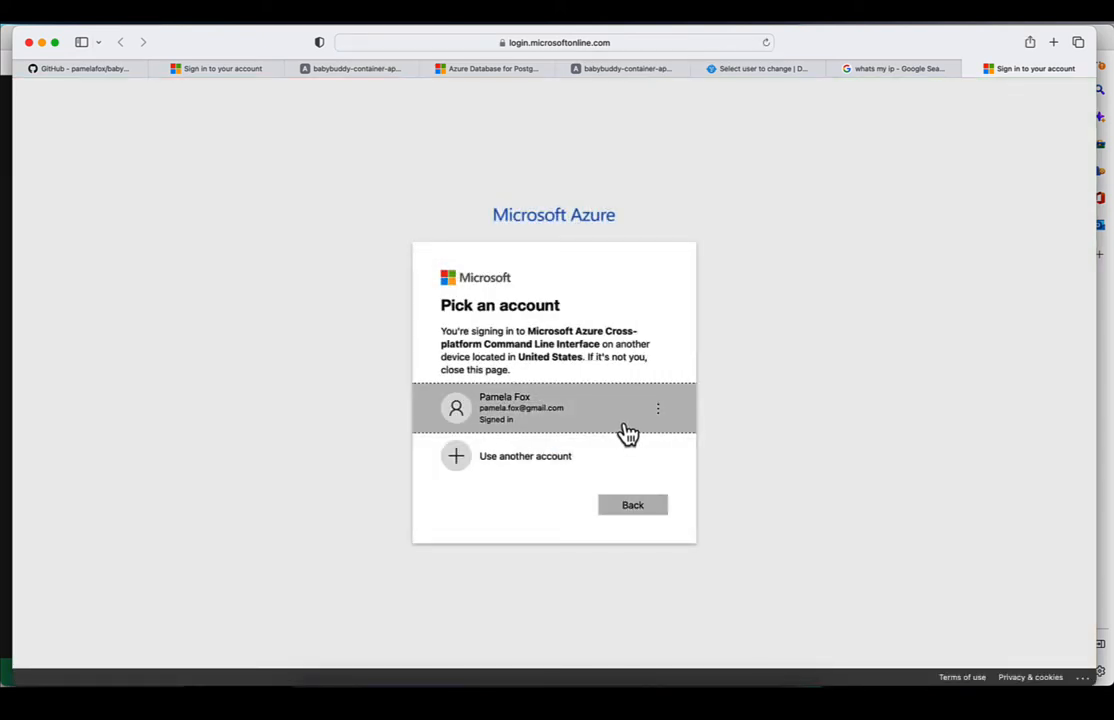
click(553, 408)
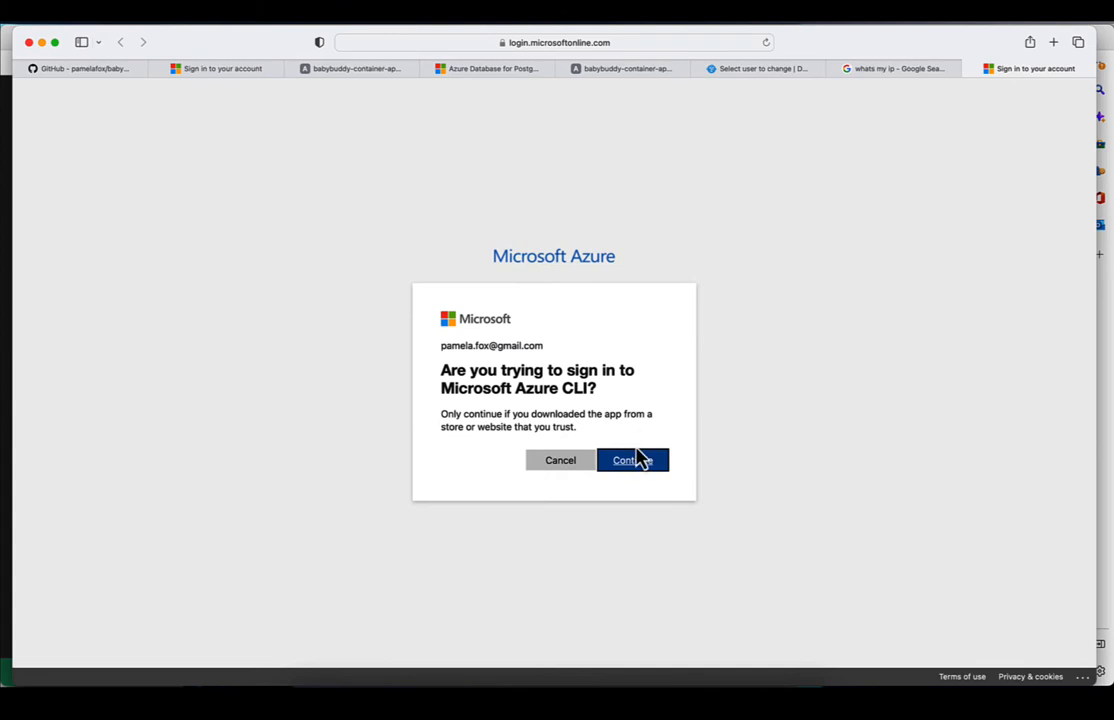
mouse_move(754, 448)
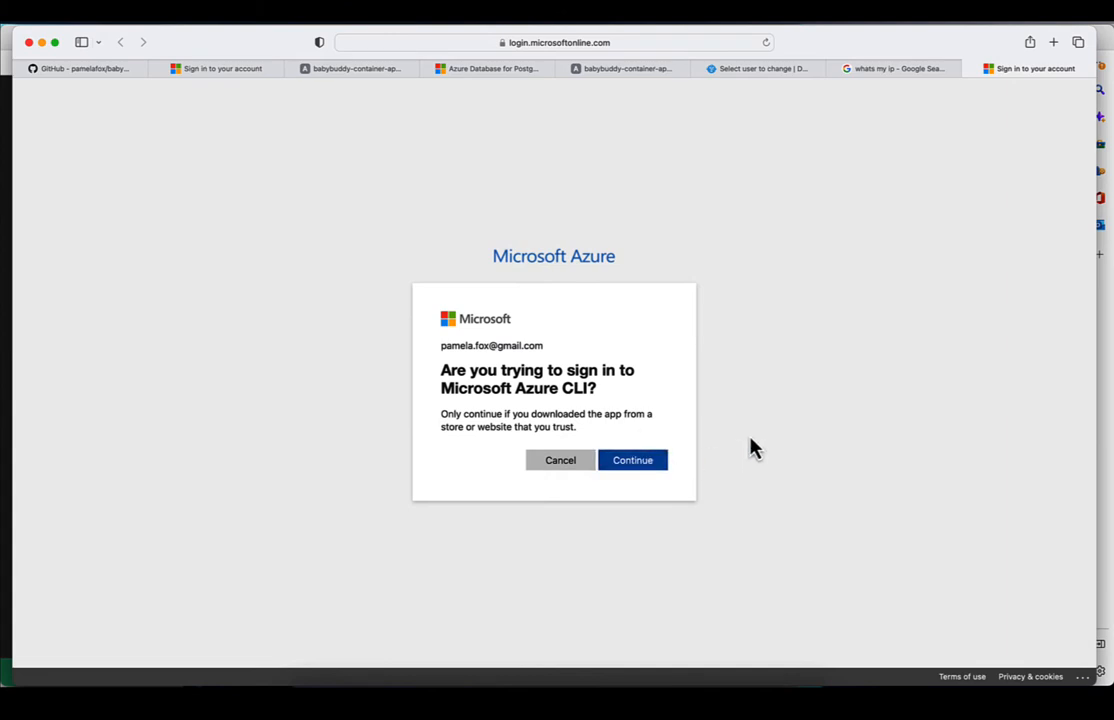
click(632, 460)
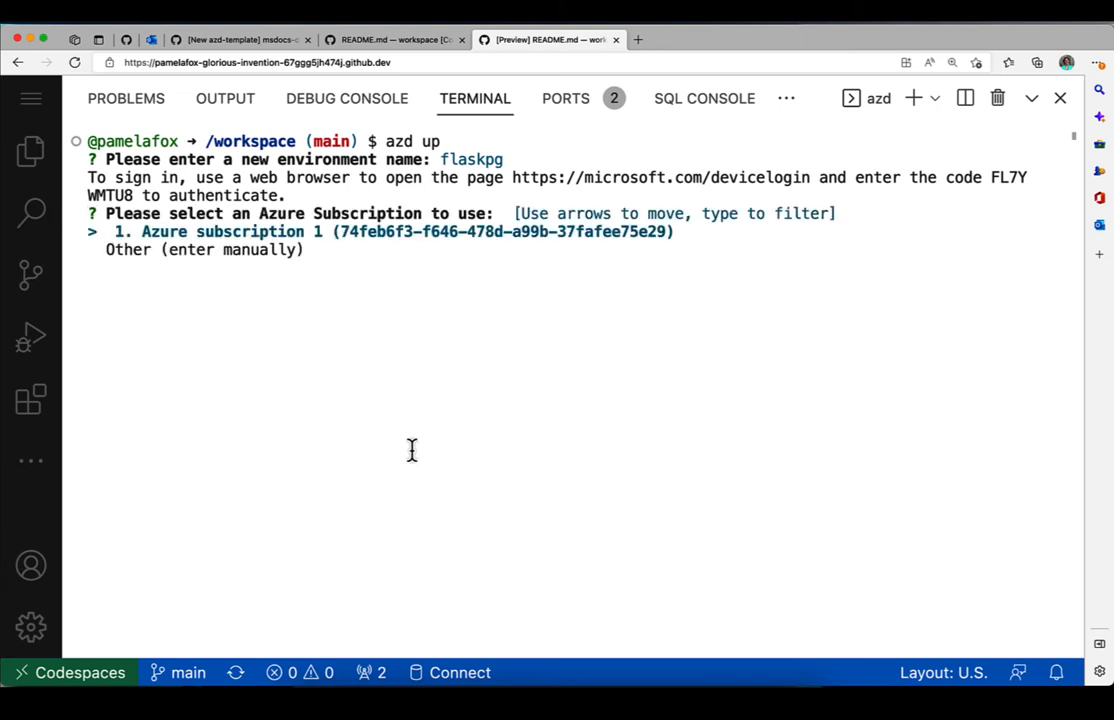
Step: Deploy to Azure subscription 1 in the (US) Central US location
key(Return)
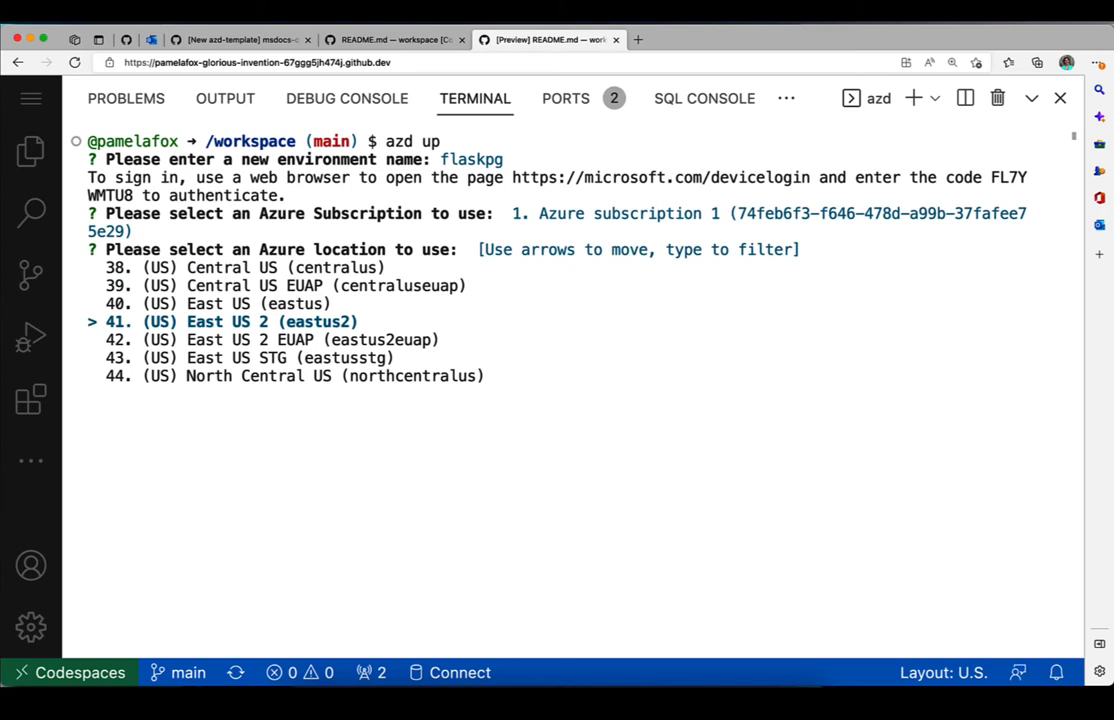
key(Return)
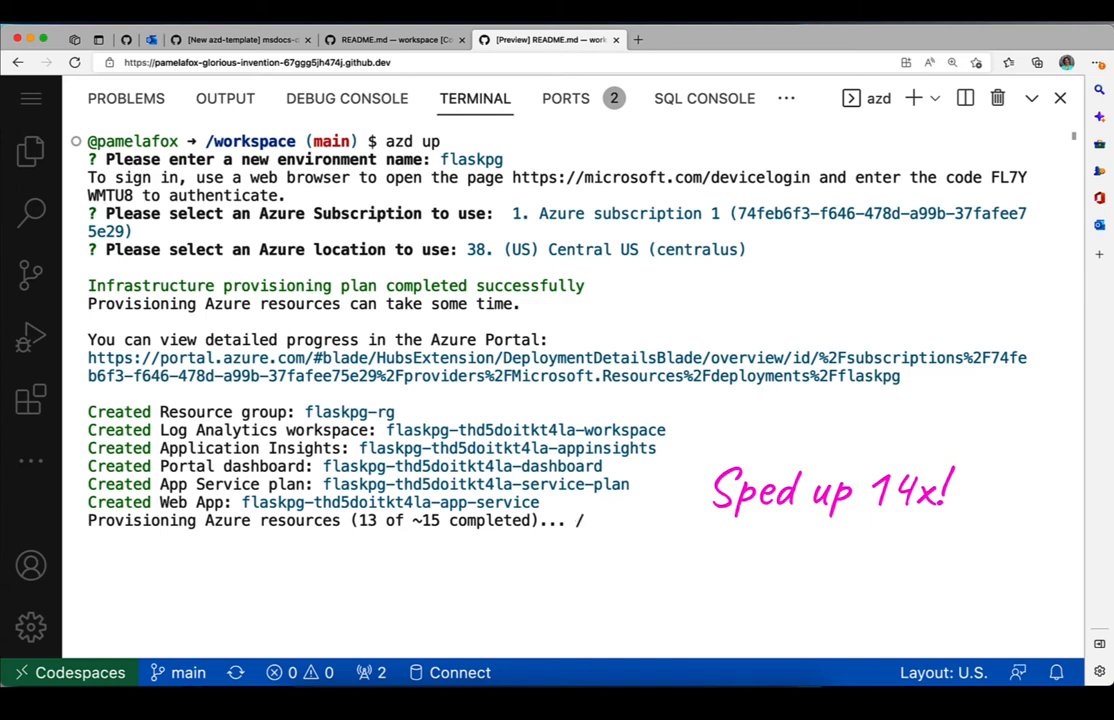
mouse_move(415, 455)
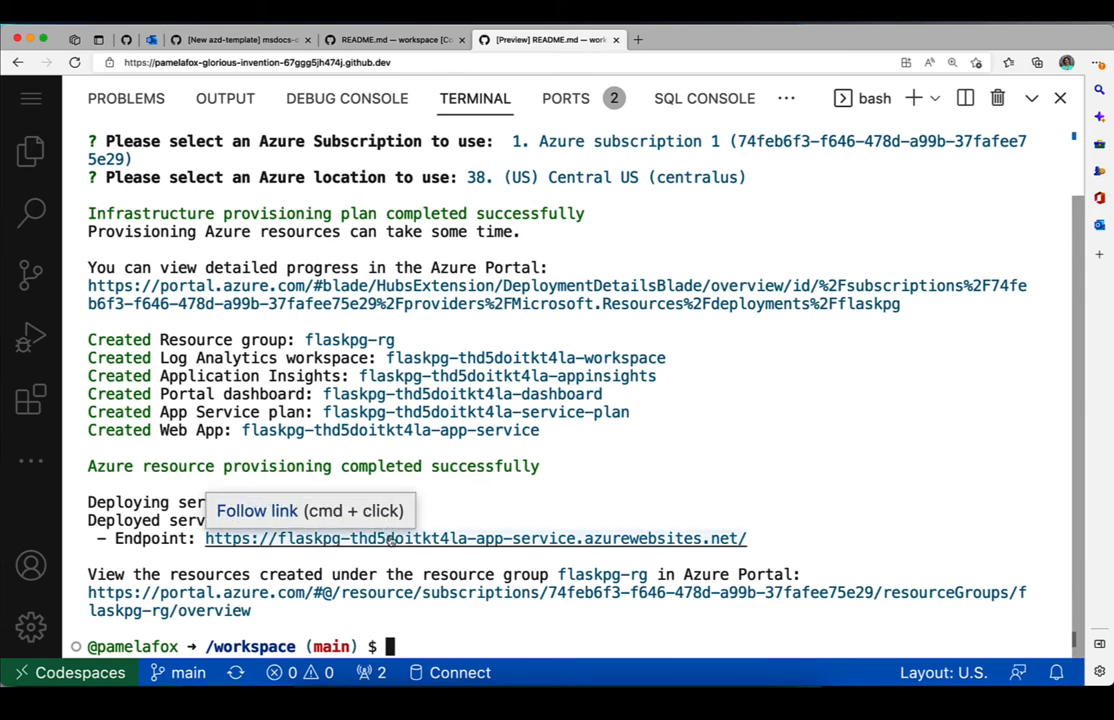
Step: Open the deployed app's Endpoint address as an external website
click(475, 538)
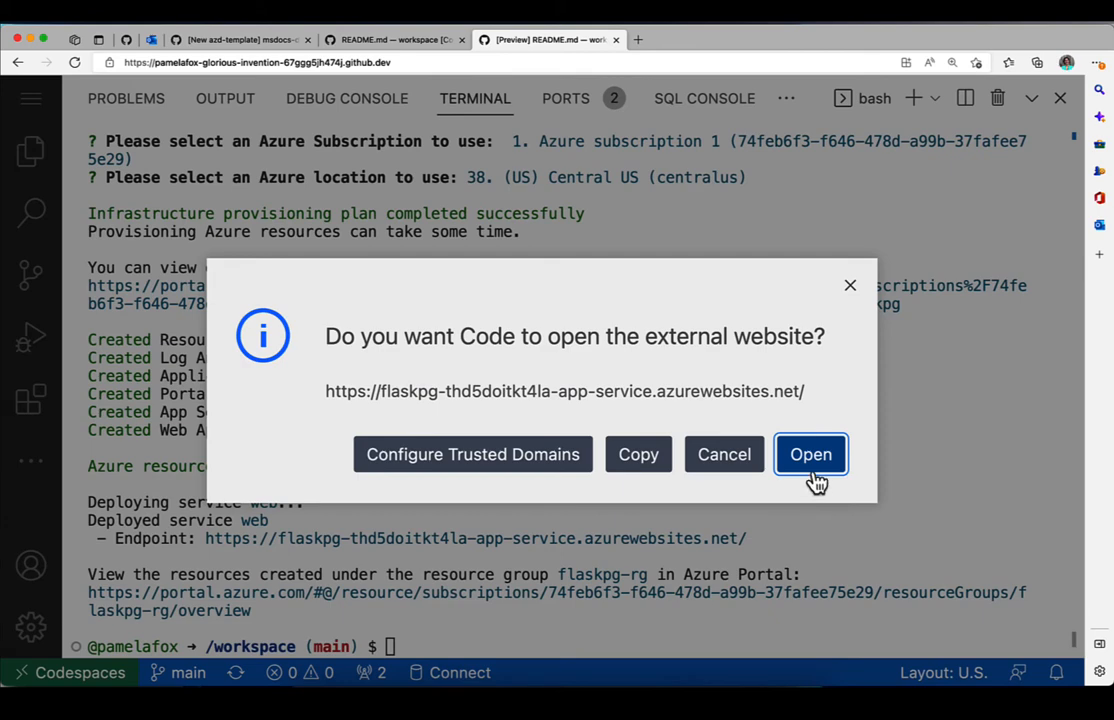
click(810, 454)
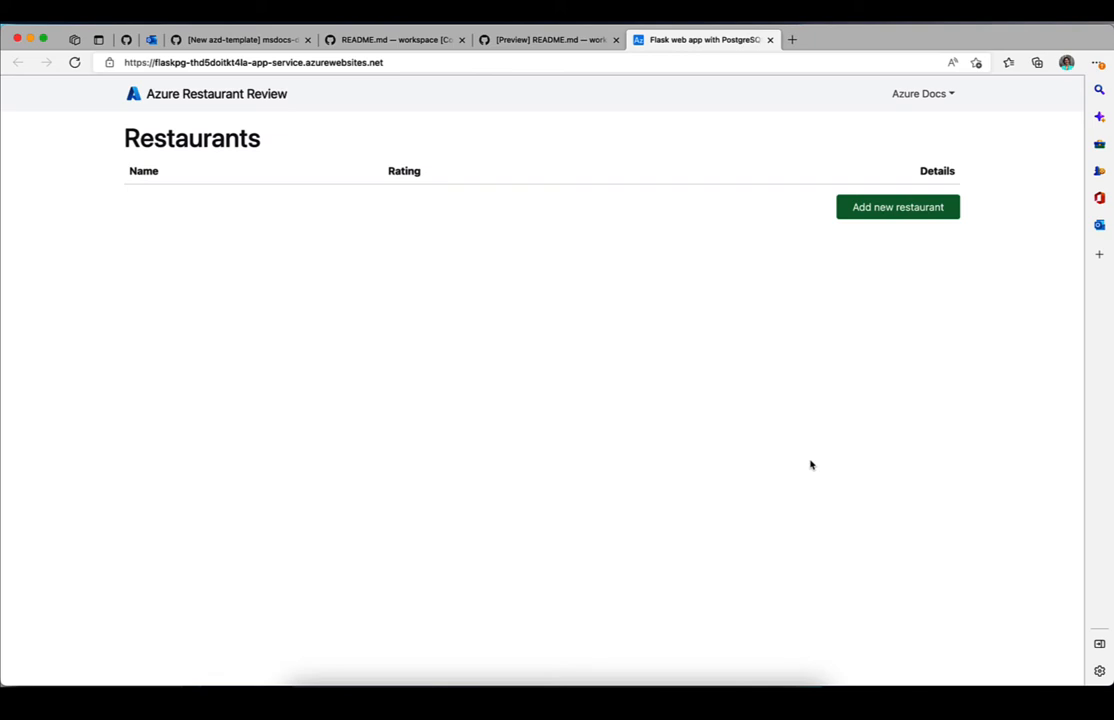
Step: Add restaurant Well Grounded Cafe on Stockton Ave, described as 'Hot chocolate and bagels'
click(896, 207)
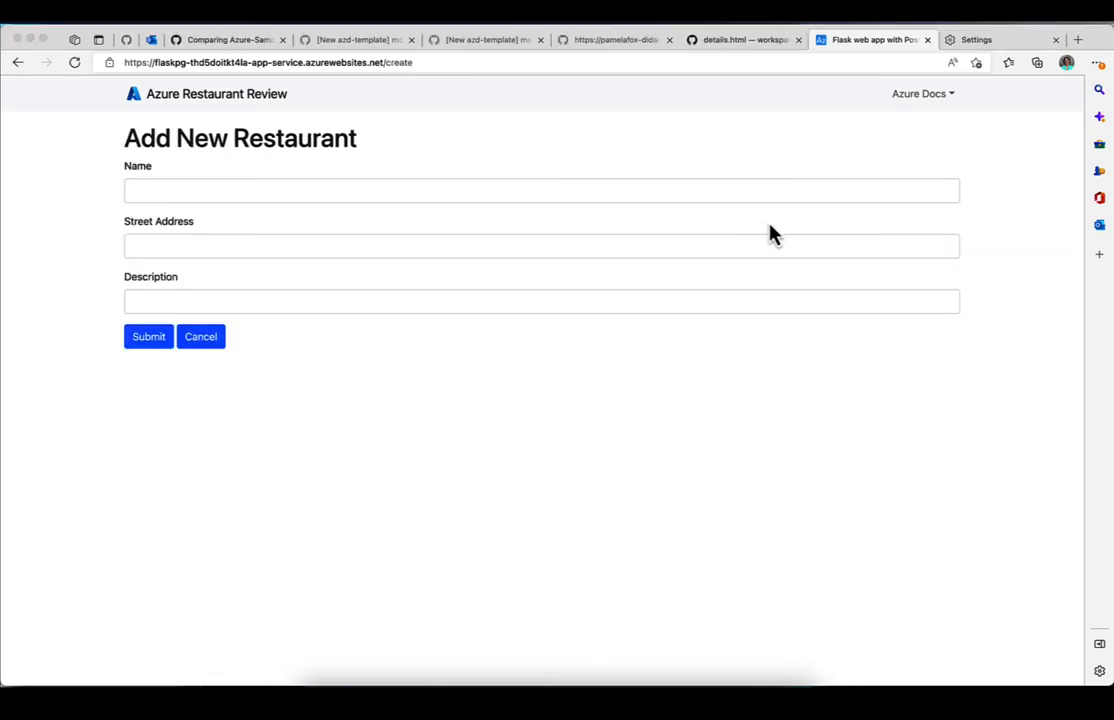
click(541, 246)
text(Hot chco)
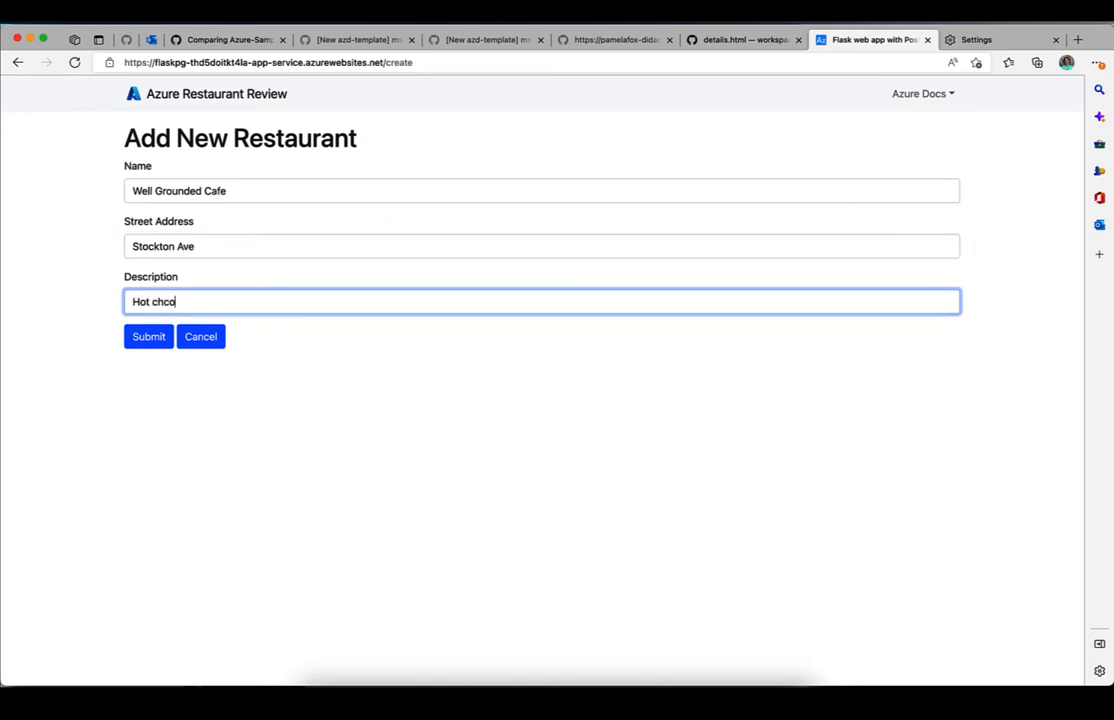
click(148, 336)
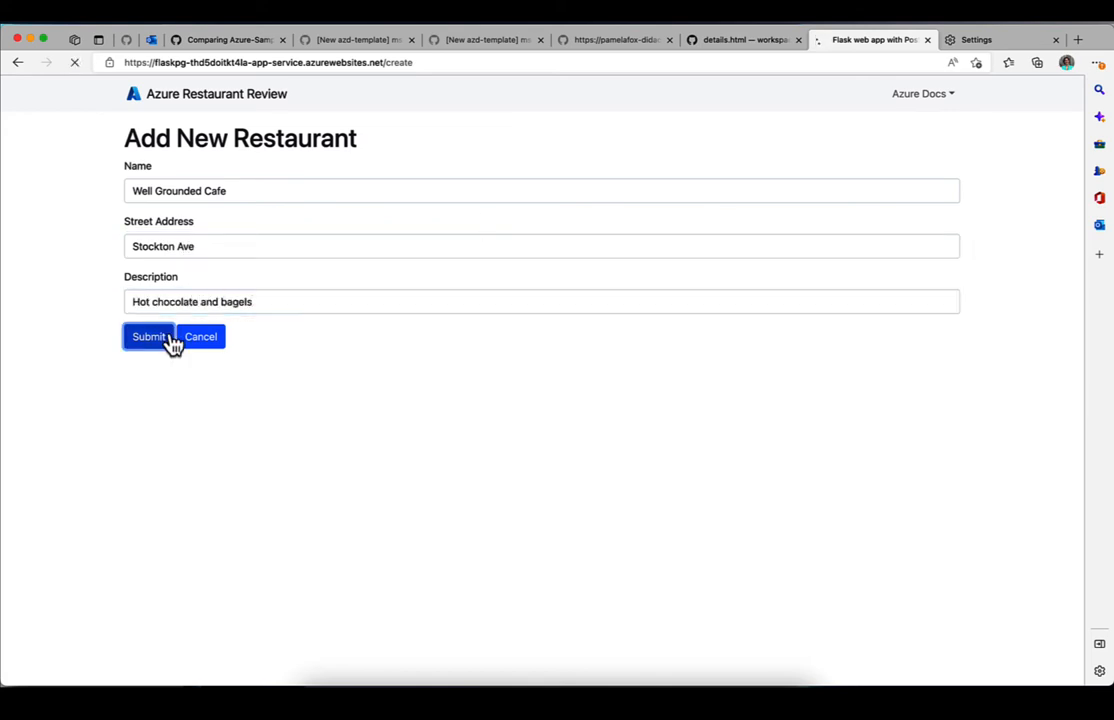
click(148, 336)
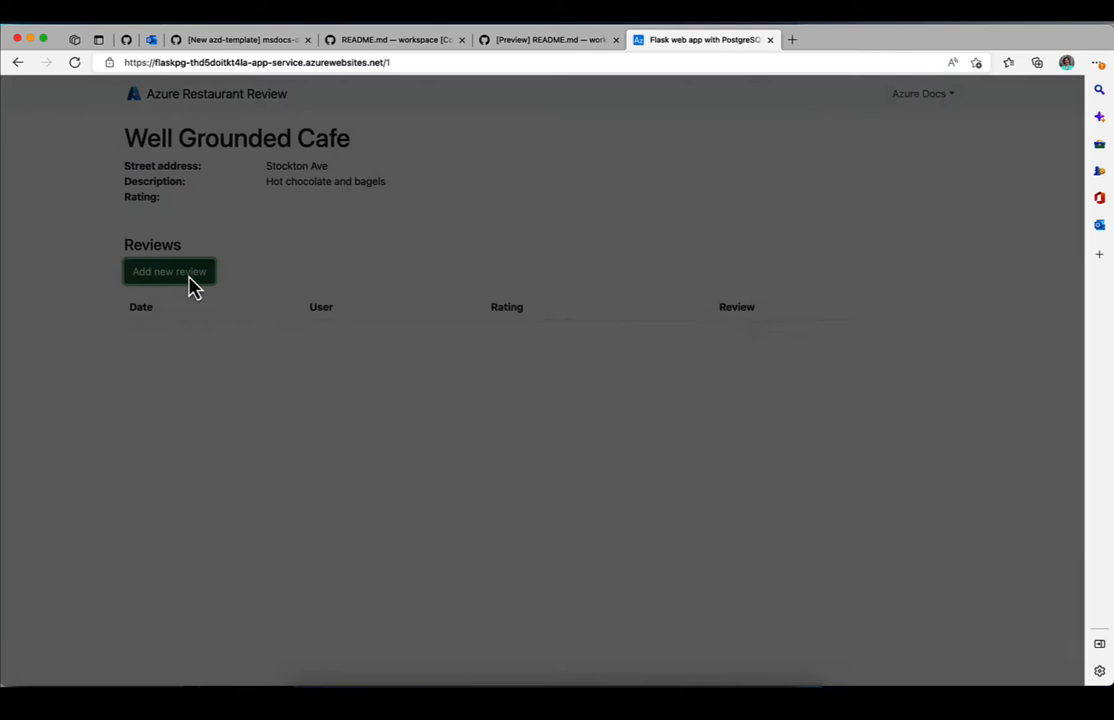
Step: Save a 5-star review from Pamela with the comment 'Yummy 7am snack'
click(169, 271)
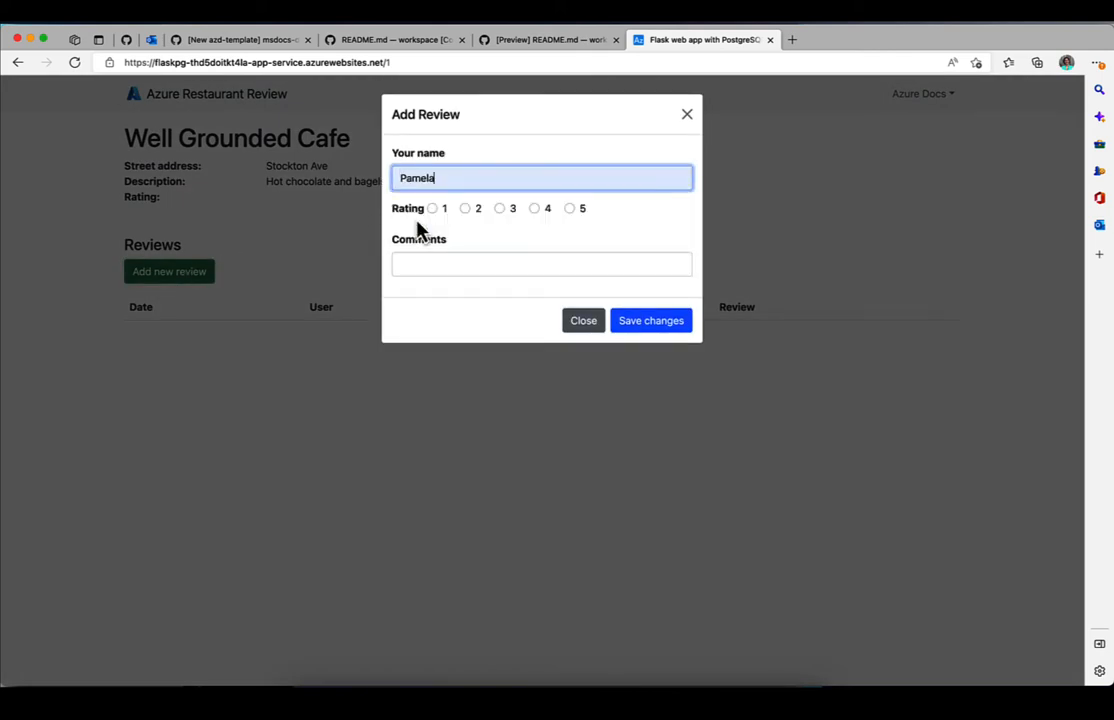
click(541, 263)
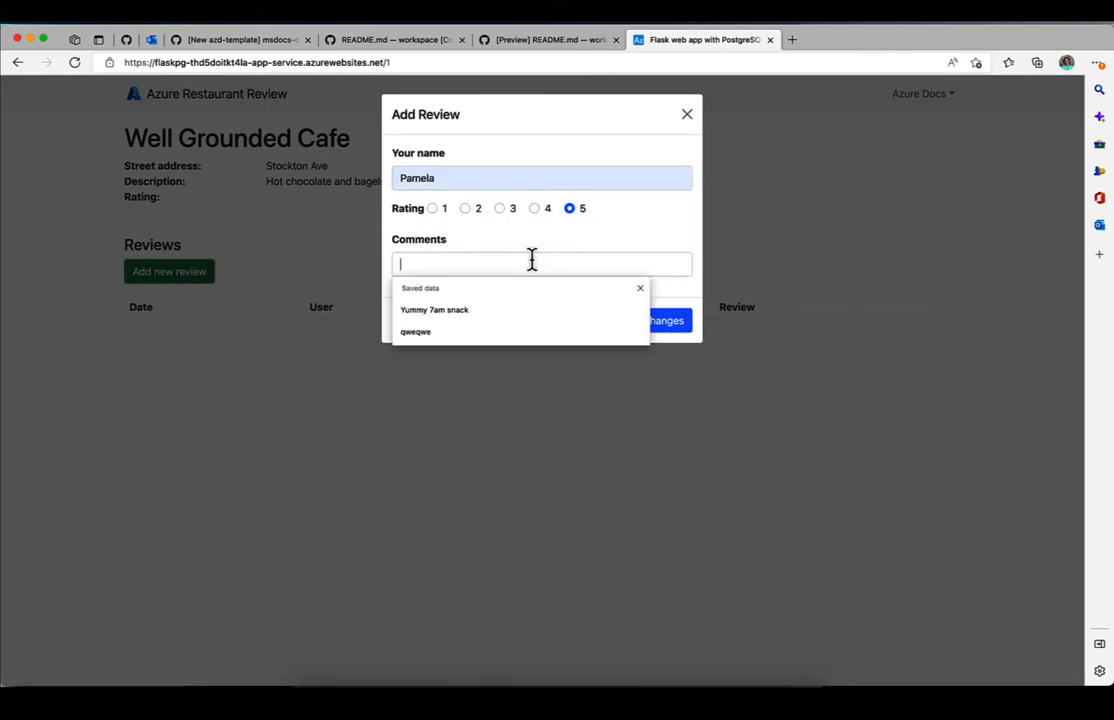
click(434, 309)
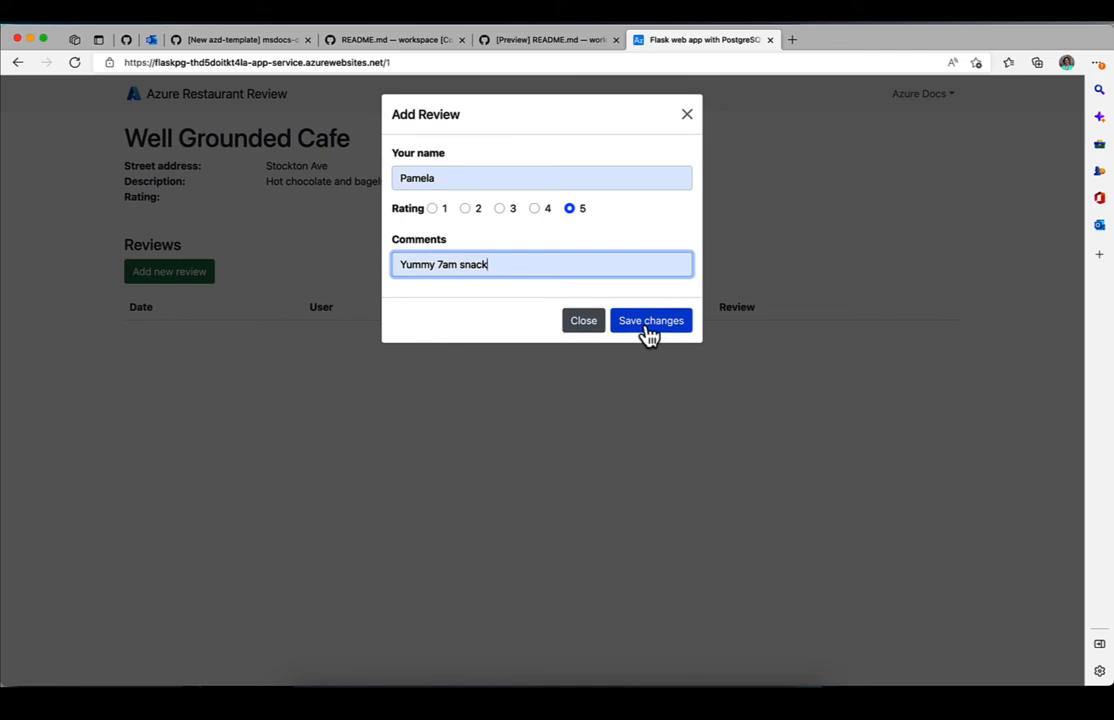
click(650, 320)
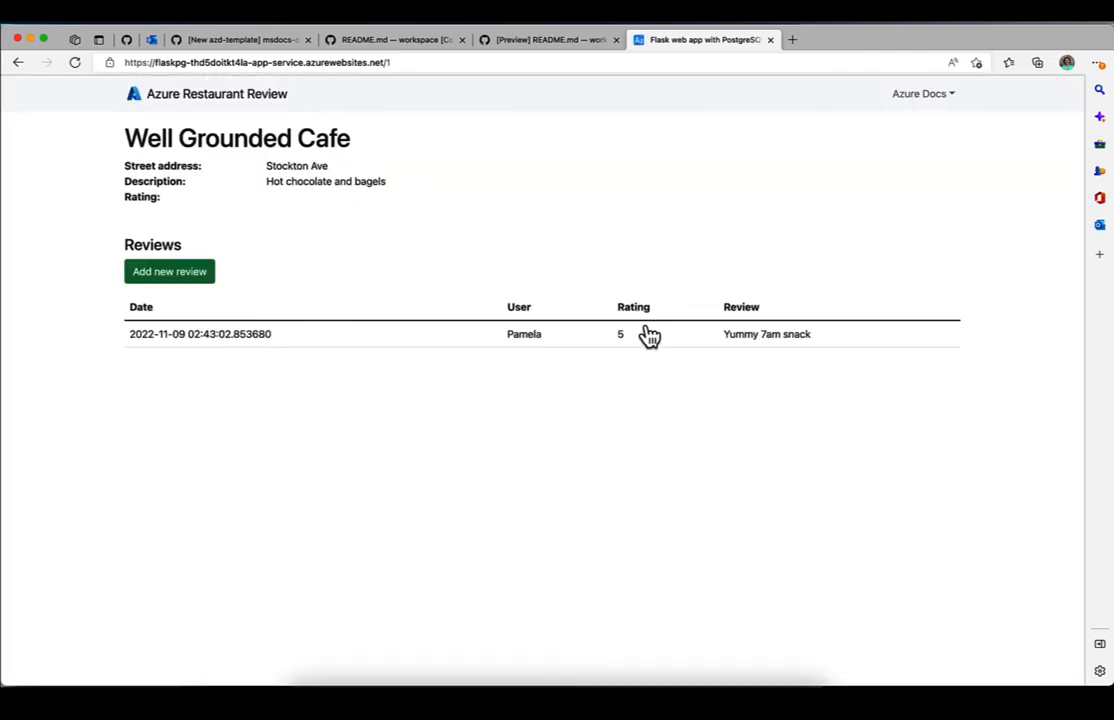